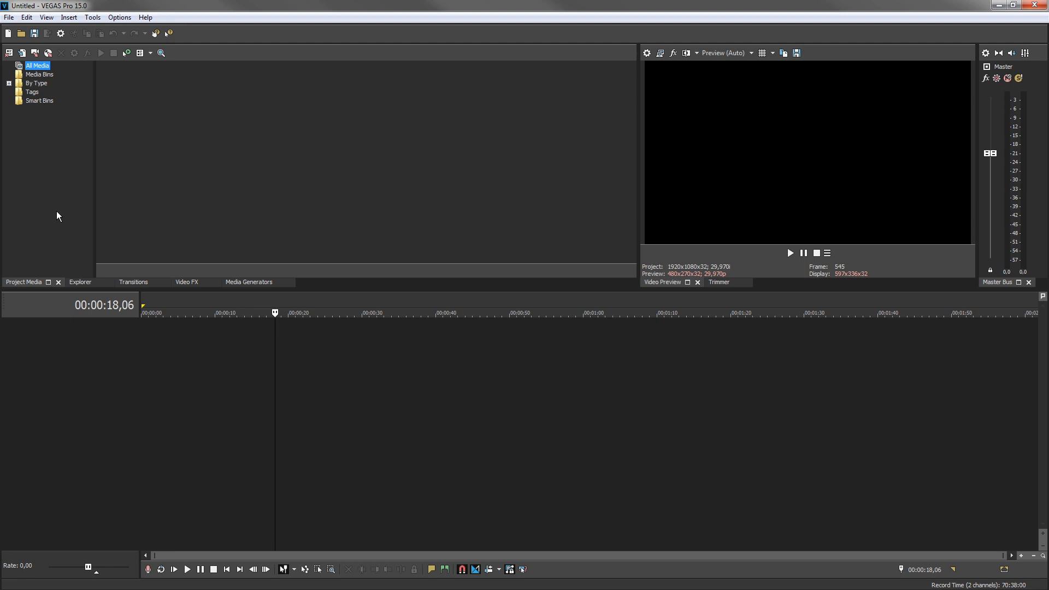
mouse_move(77, 276)
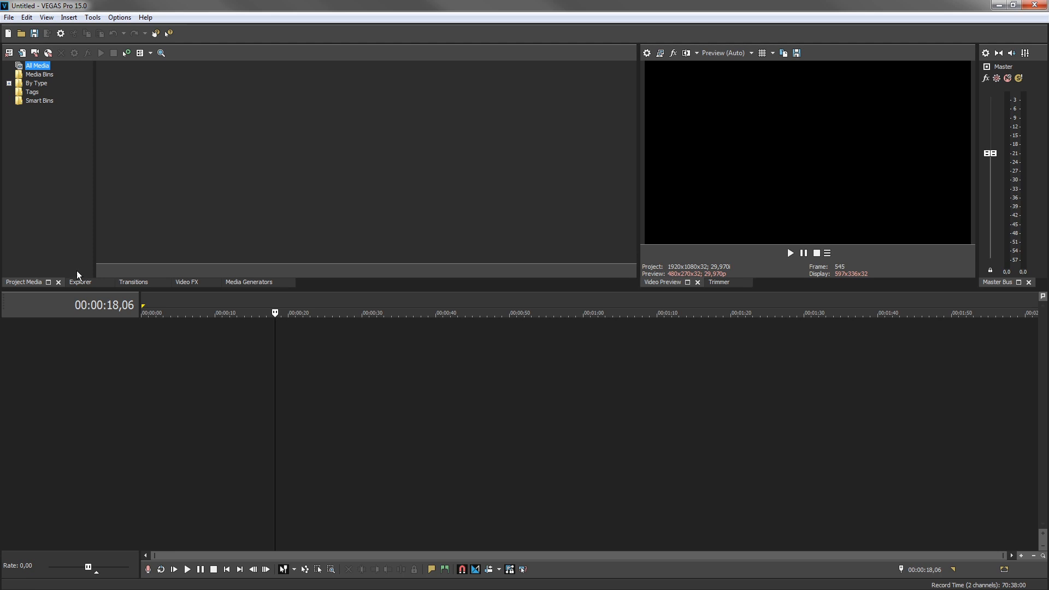
Show Explorer ahead of Project Media and display the Trimmer instead of the video preview
left_click(80, 282)
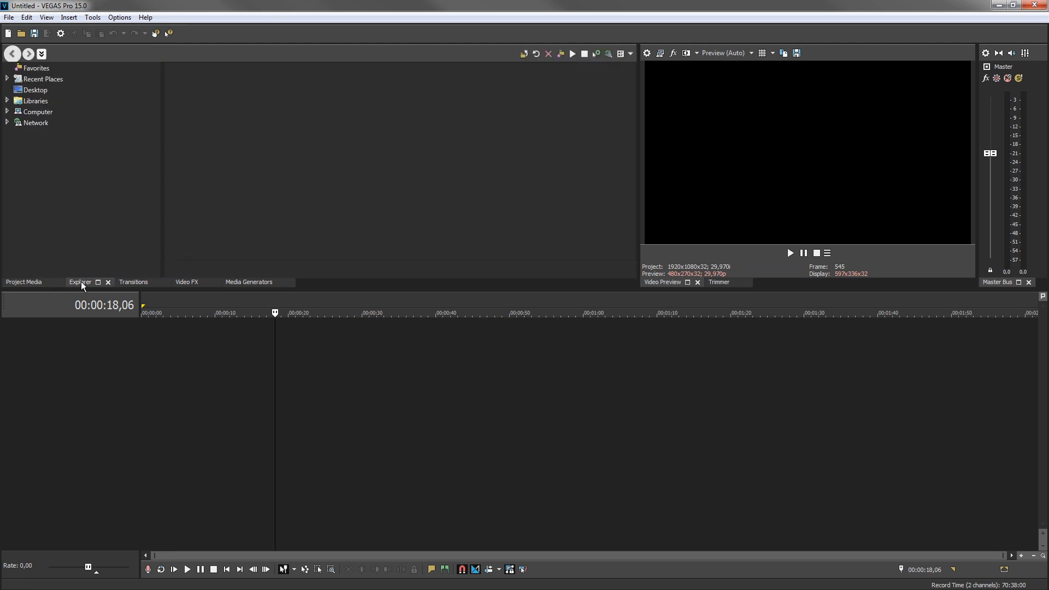
left_click(718, 282)
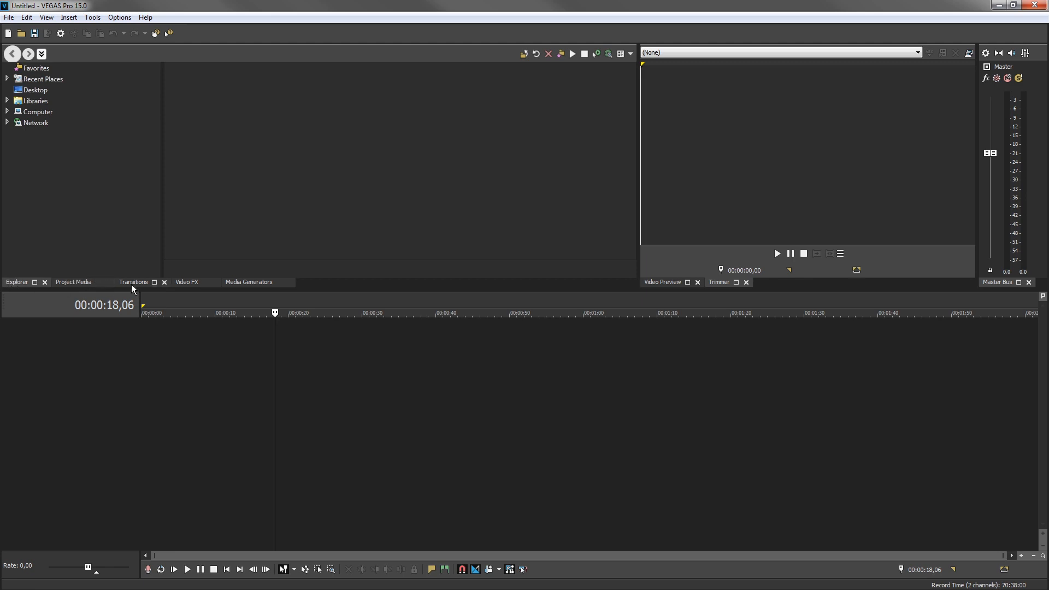
Restore the original arrangement with Project Media and the video preview showing
left_click(133, 282)
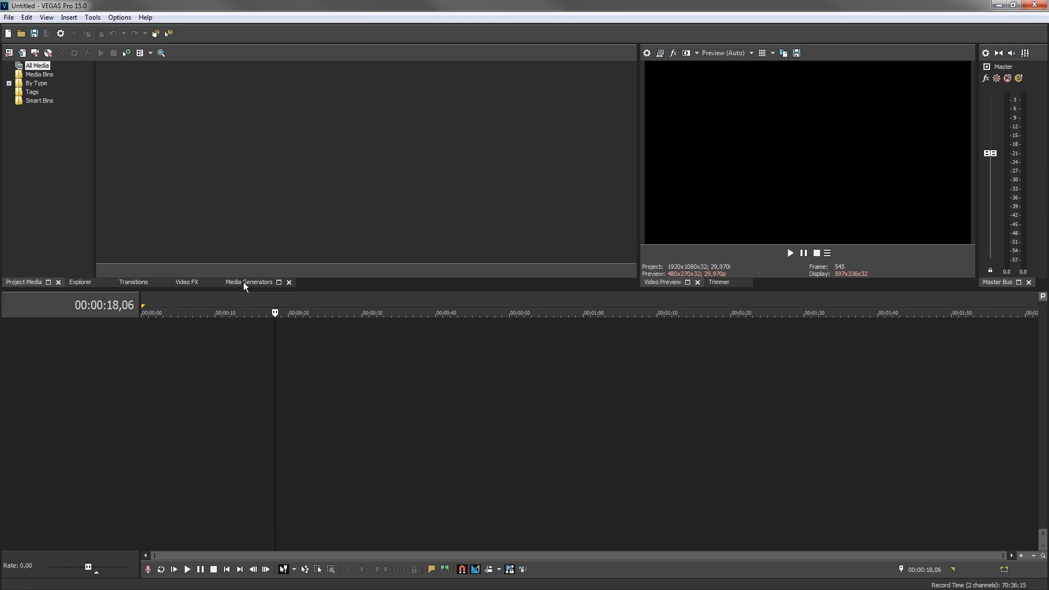
Float Media Generators and Video FX in a separate dock, leaving Transitions docked
left_click(249, 282)
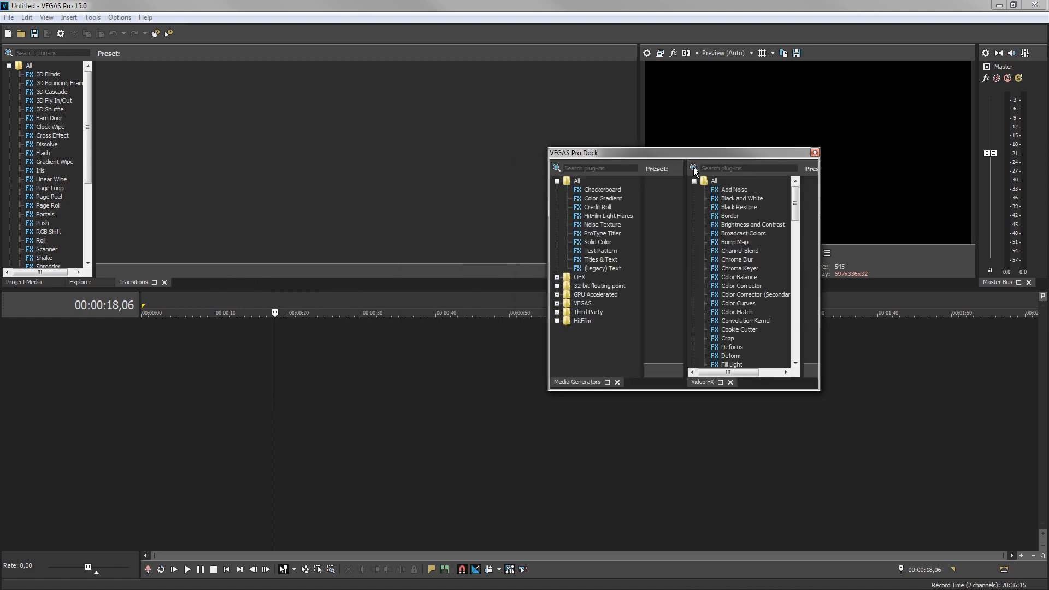
mouse_move(548, 206)
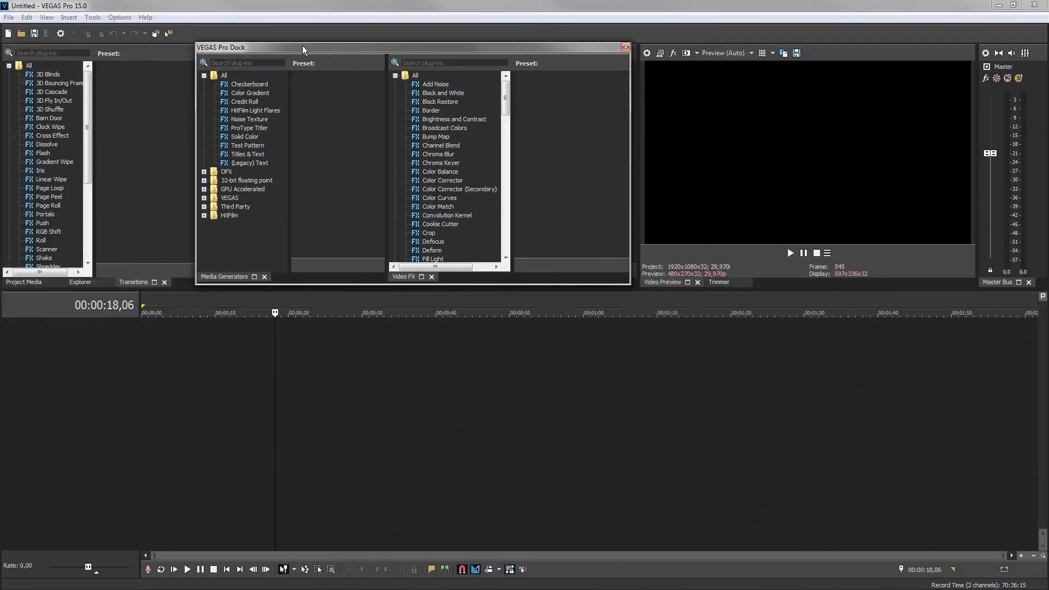
Restore the default layout, then dock Explorer in its own pane beside Project Media
left_click(46, 16)
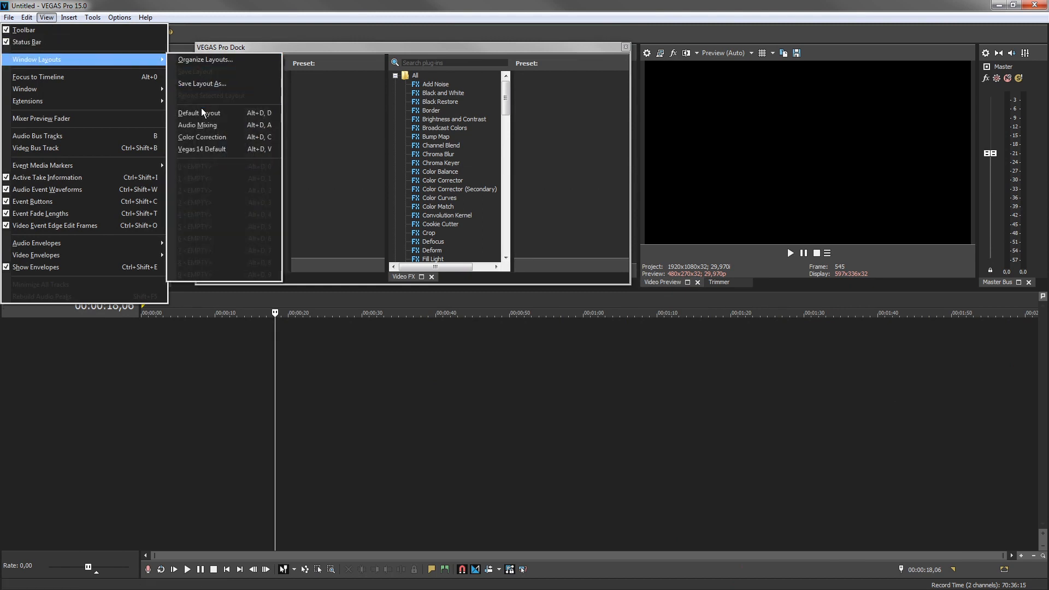
left_click(198, 112)
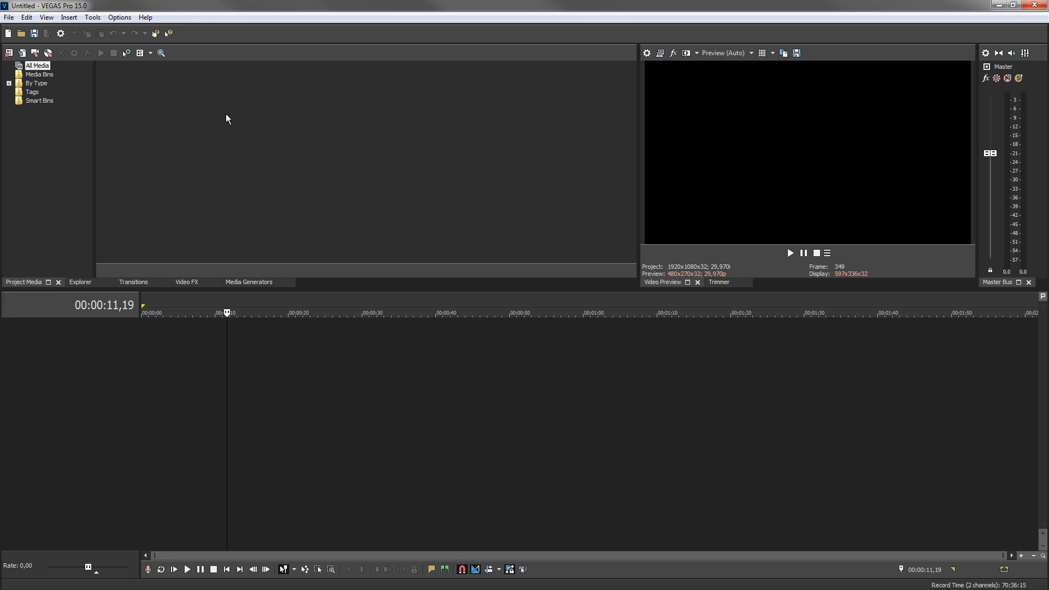
left_click(80, 283)
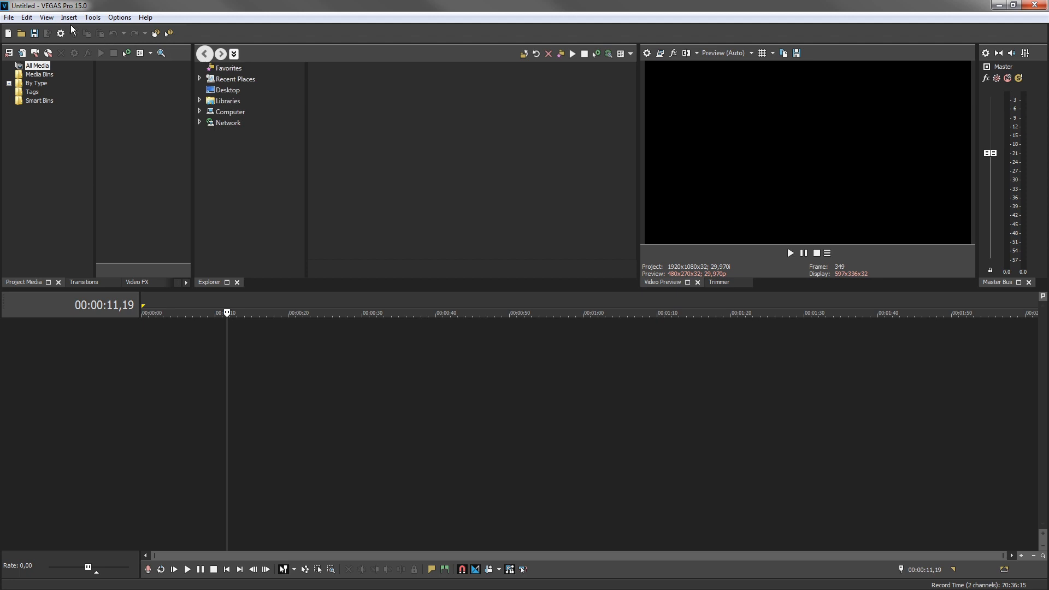
Save the arrangement as layout 'Media Collecting' assigned to shortcut slot 9
left_click(46, 17)
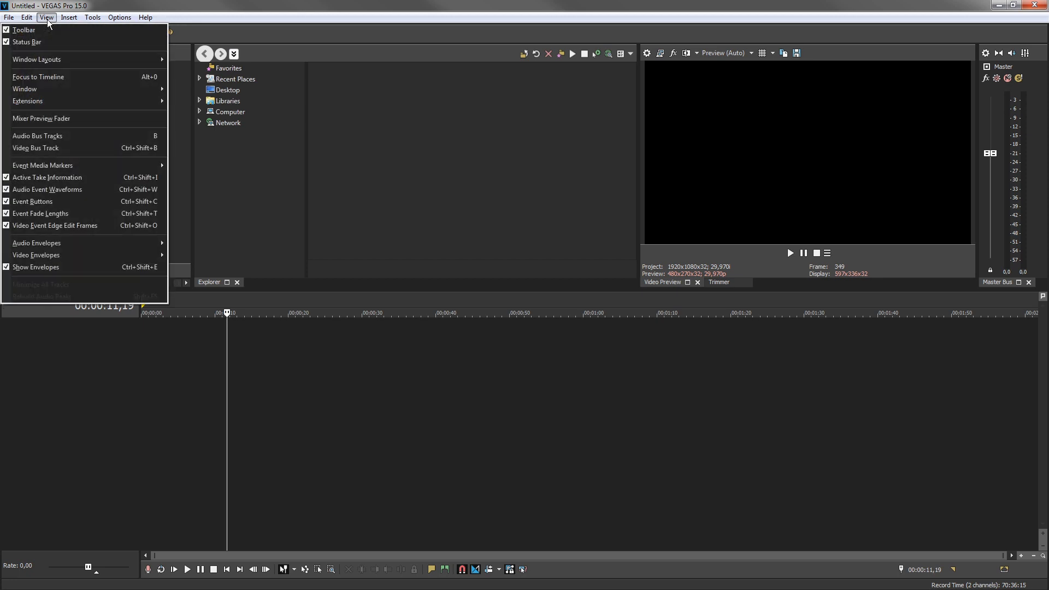
left_click(36, 59)
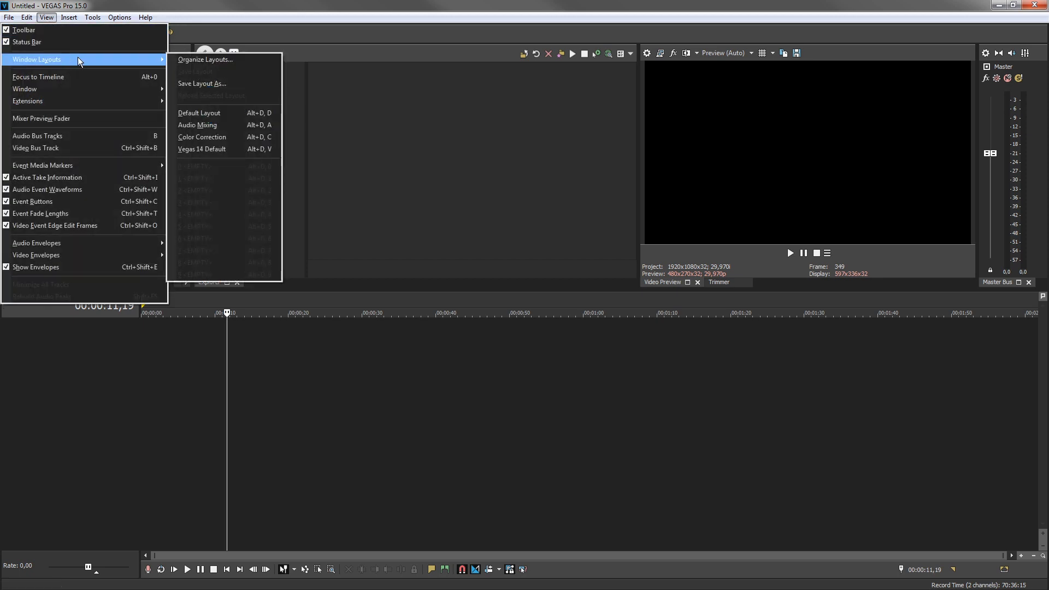
left_click(203, 83)
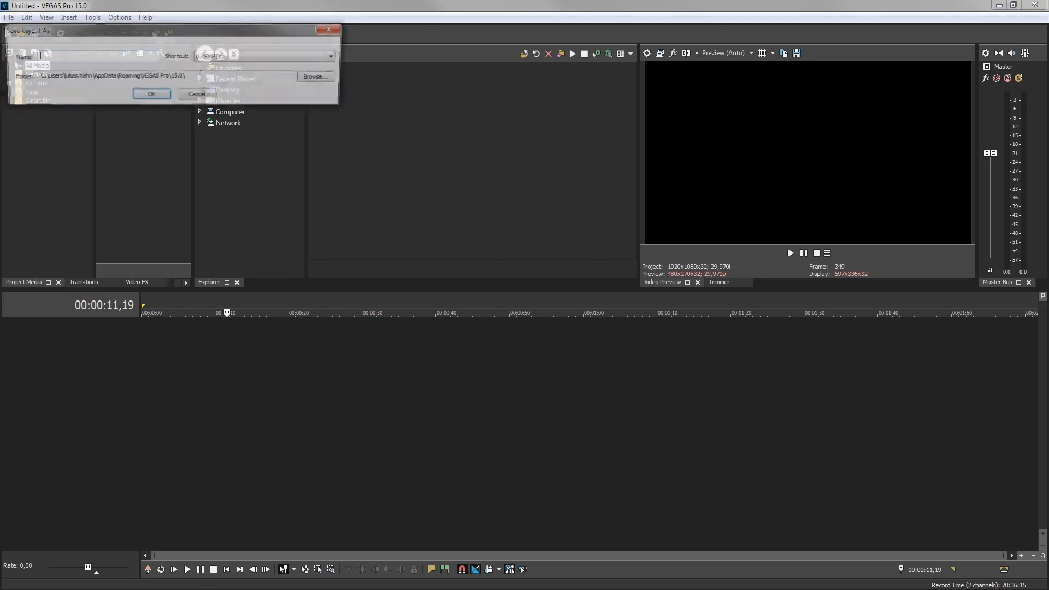
type("Media Collecting")
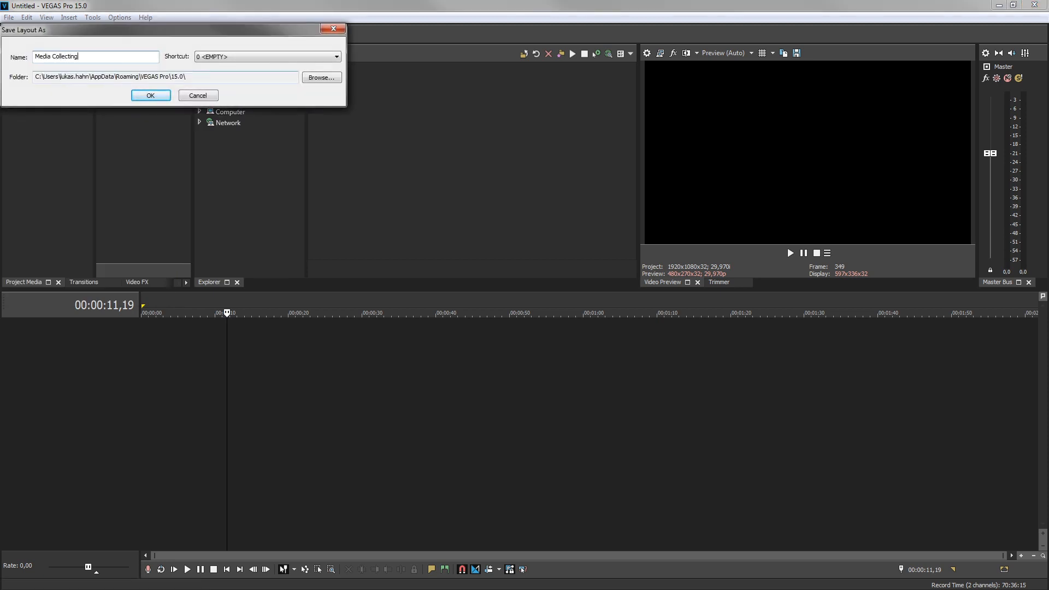
left_click(336, 56)
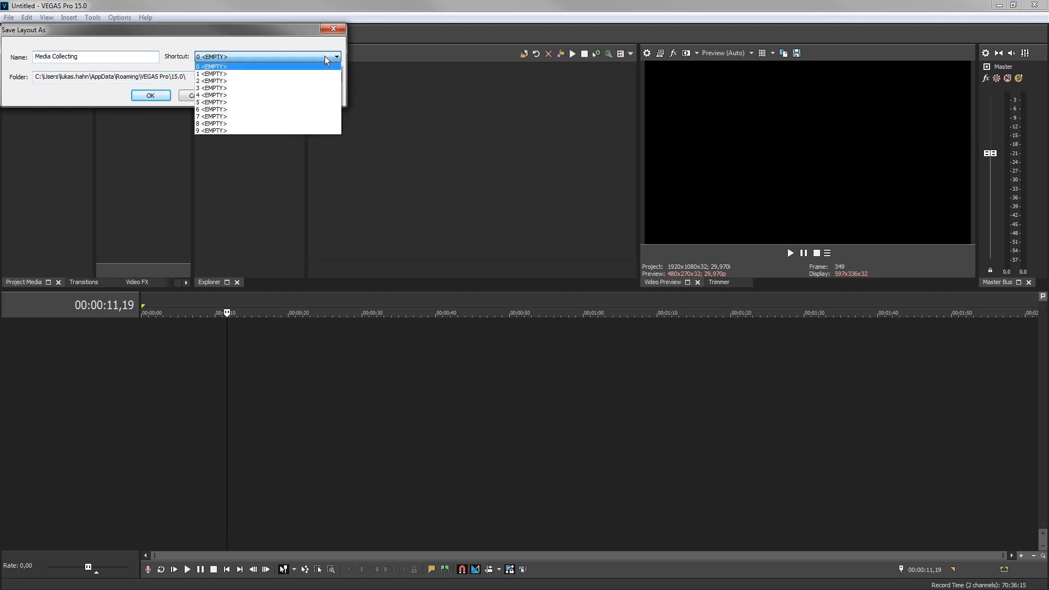
left_click(211, 130)
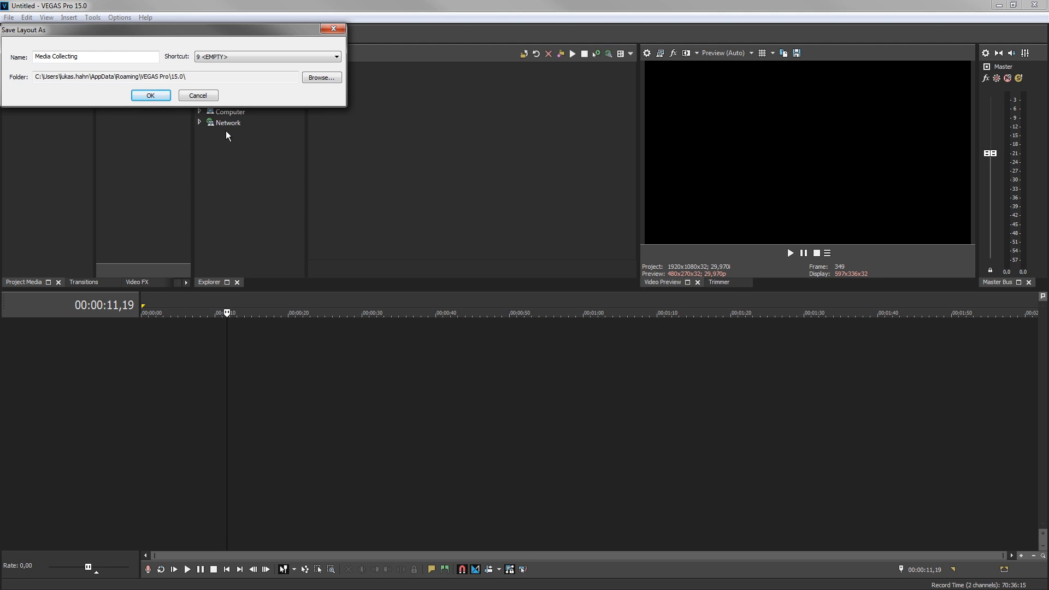
left_click(150, 96)
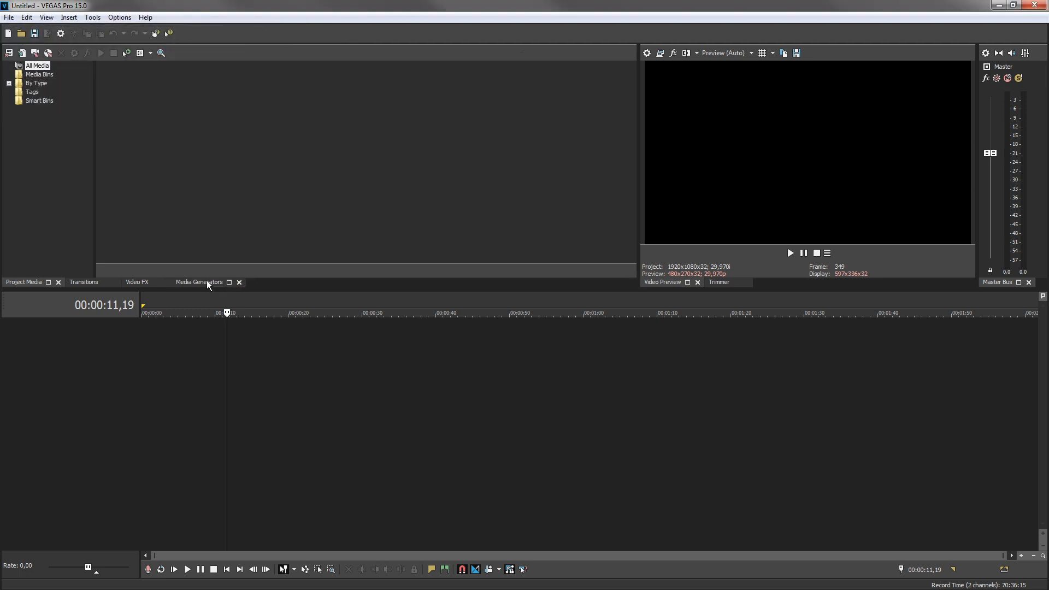
Close Project Media, then reapply the saved 'Media Collecting' layout from slot 9
left_click(84, 282)
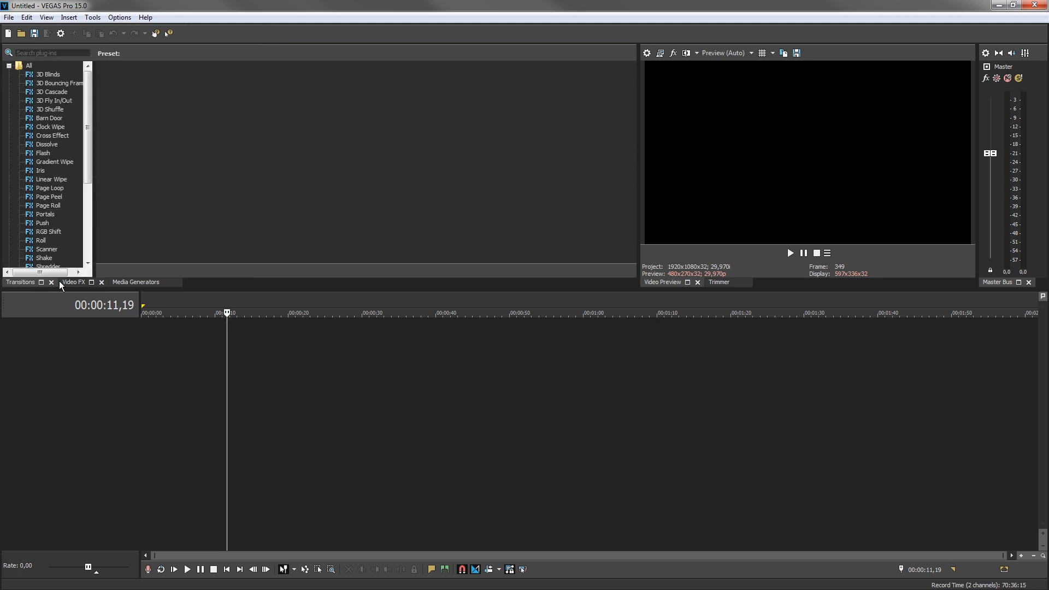
mouse_move(46, 16)
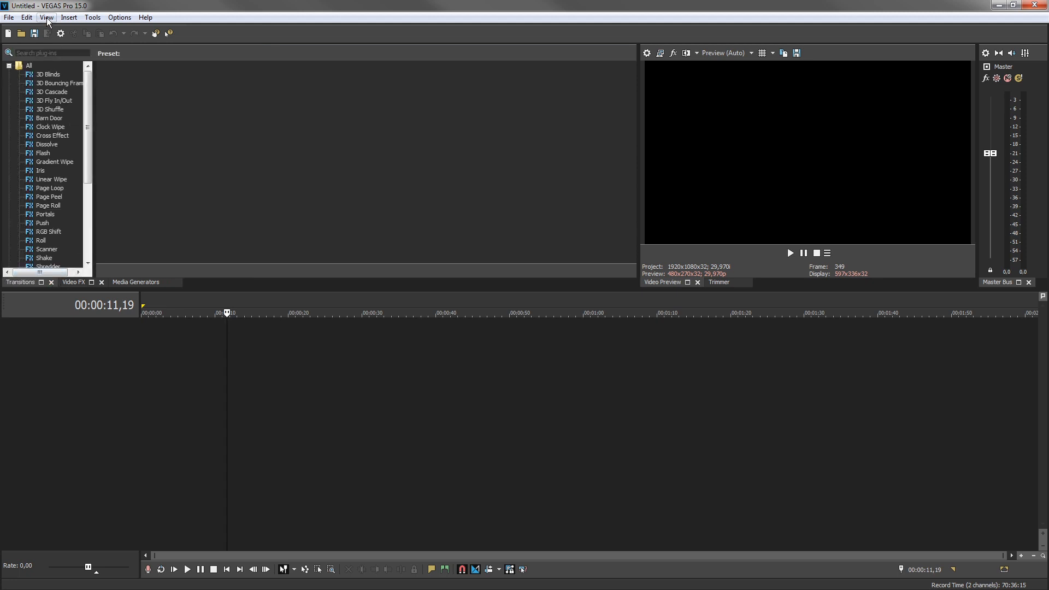
left_click(46, 17)
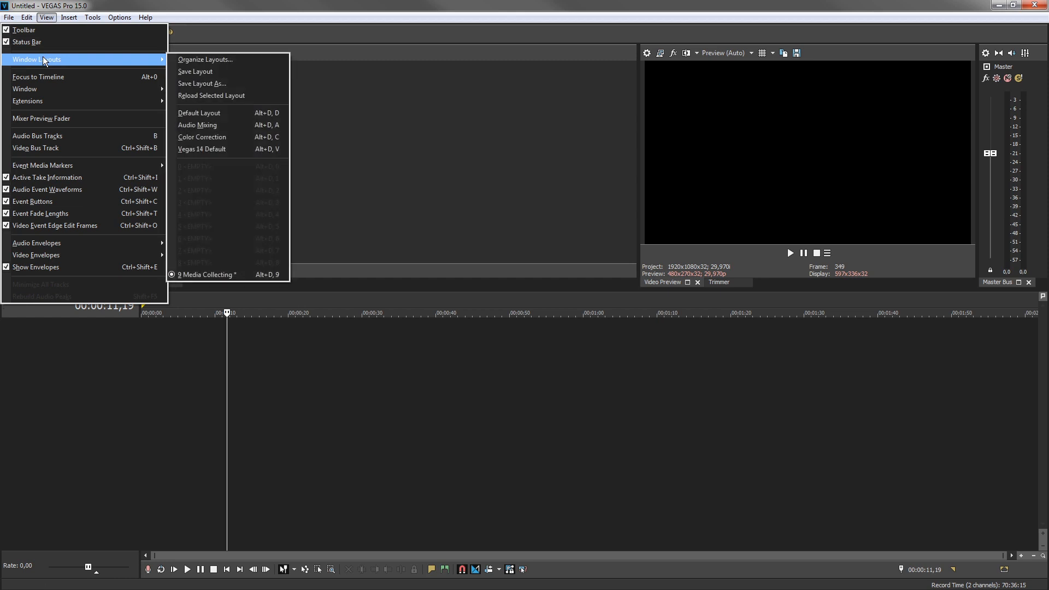
mouse_move(198, 125)
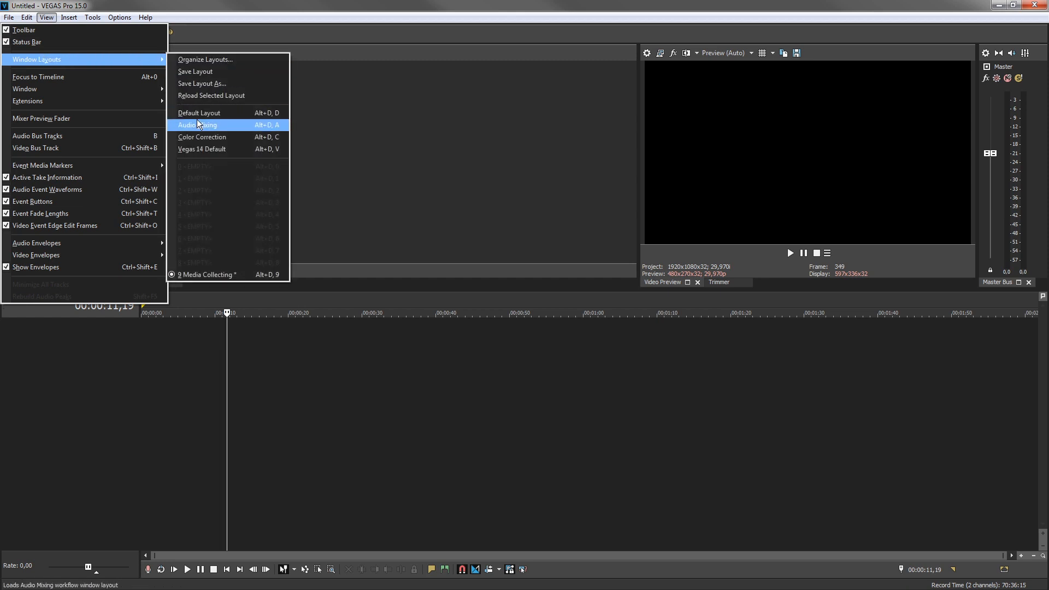
mouse_move(214, 250)
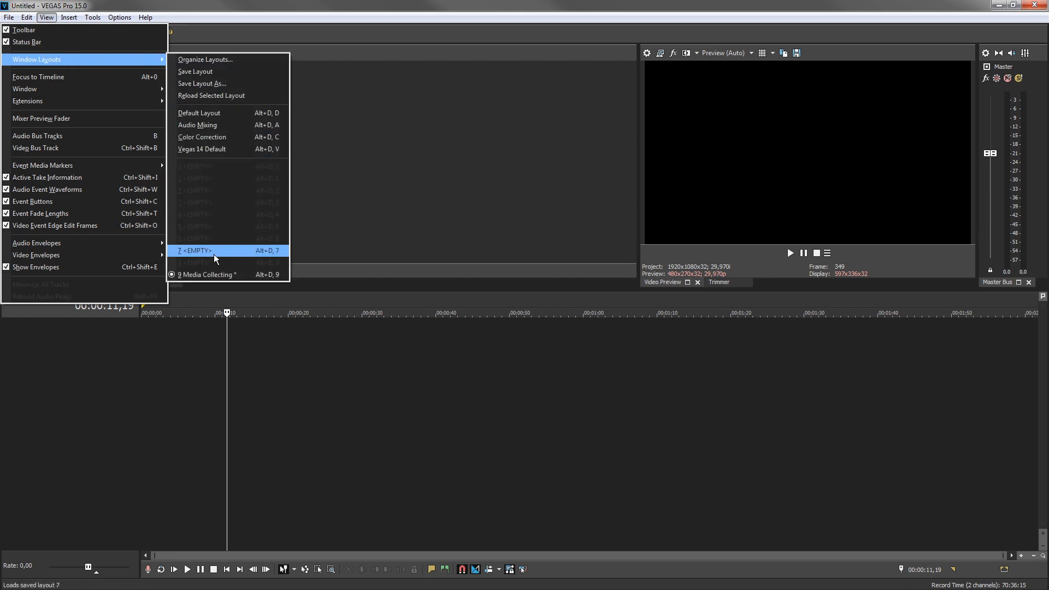
mouse_move(214, 274)
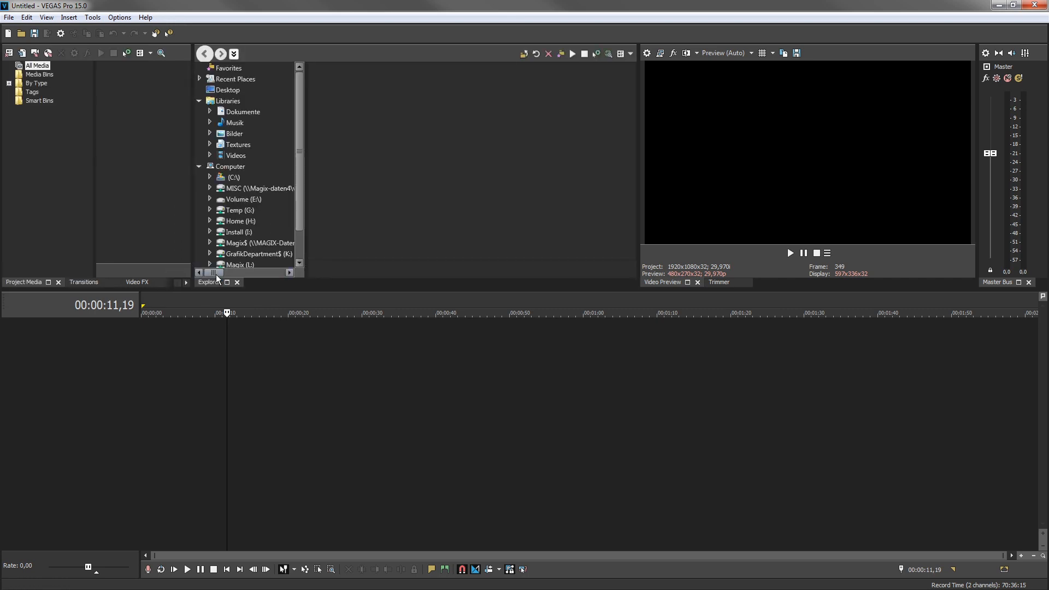
Apply the default layout grouping Project Media, Explorer and the effects panels together
left_click(46, 16)
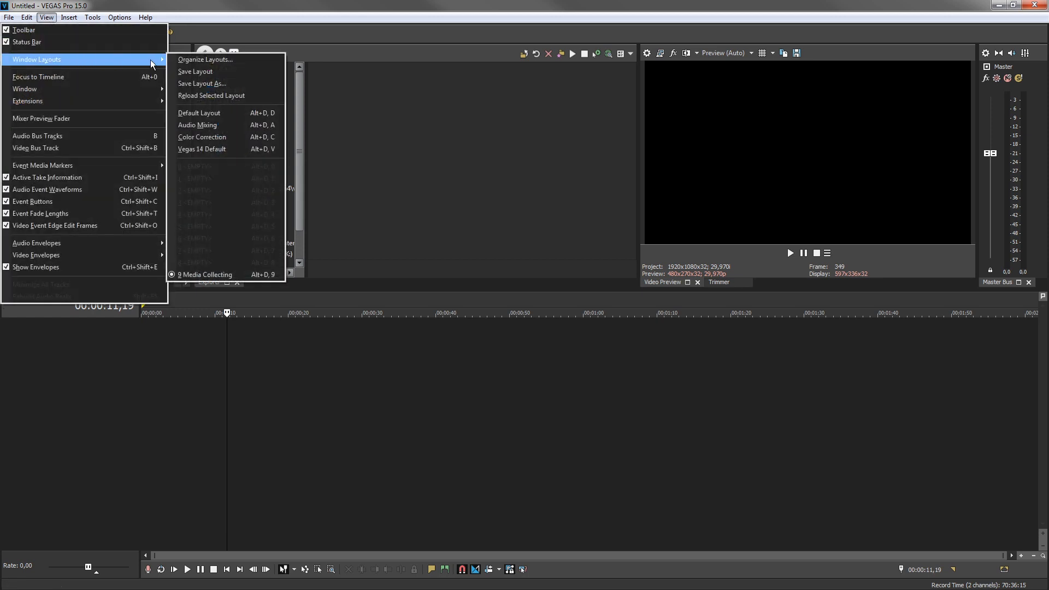
left_click(199, 113)
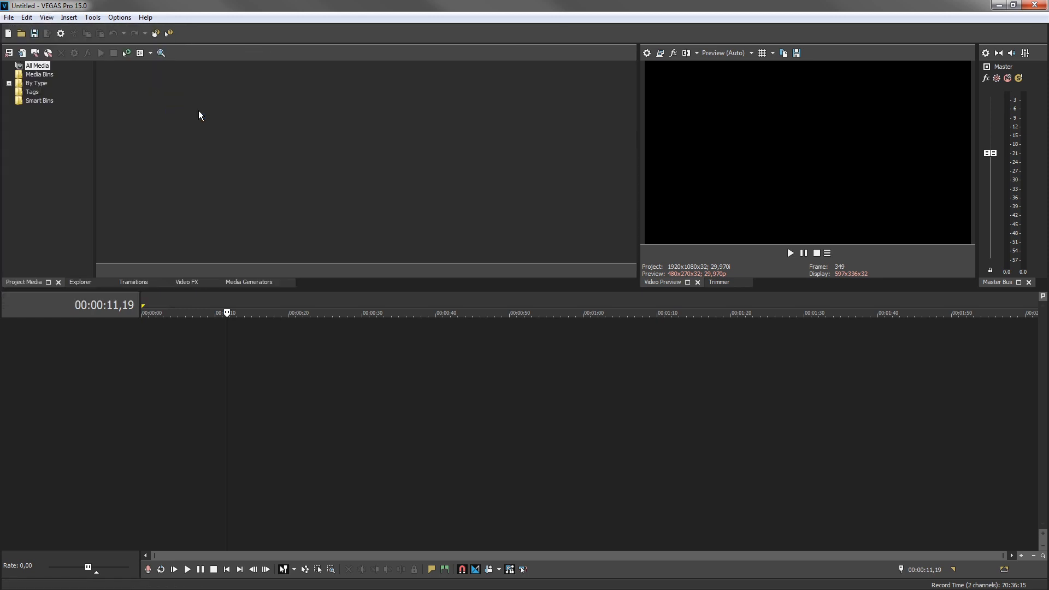